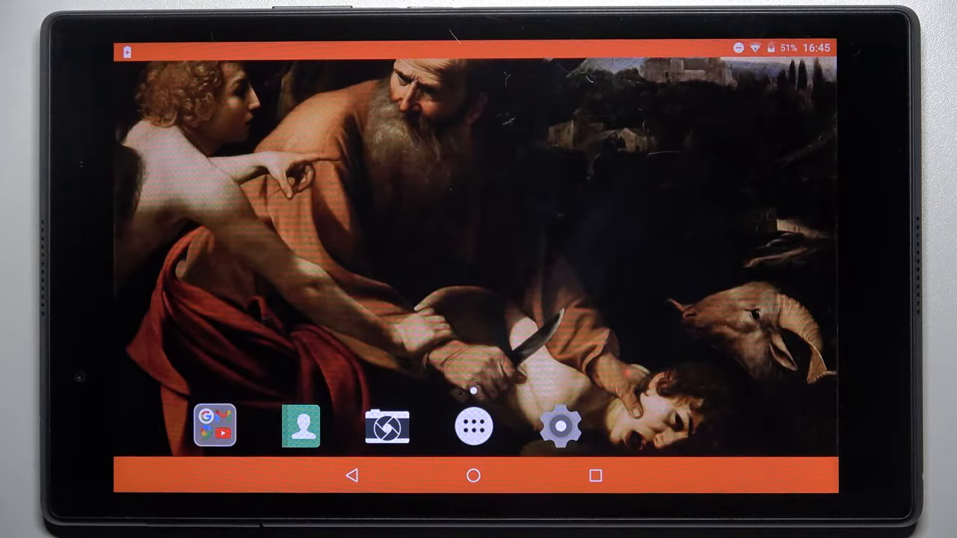
Go from the home screen into Settings and reach the empty Accounts page.
left_click(560, 425)
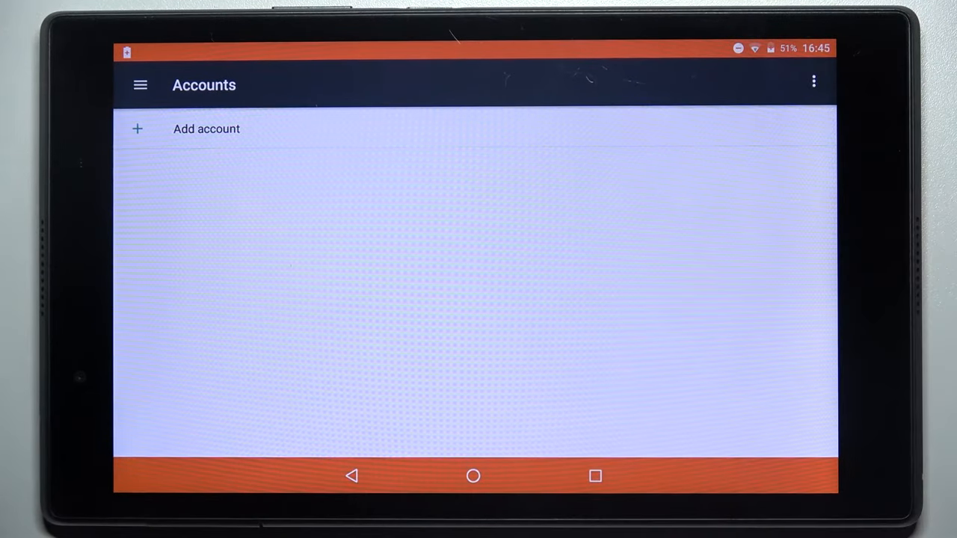
Add a new Google account and submit its email address on the sign-in page.
left_click(206, 129)
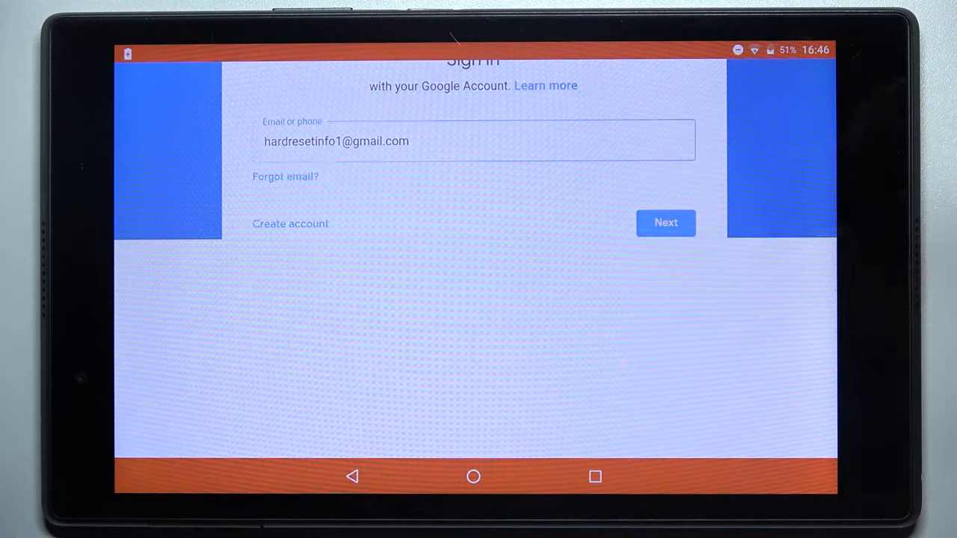
left_click(664, 221)
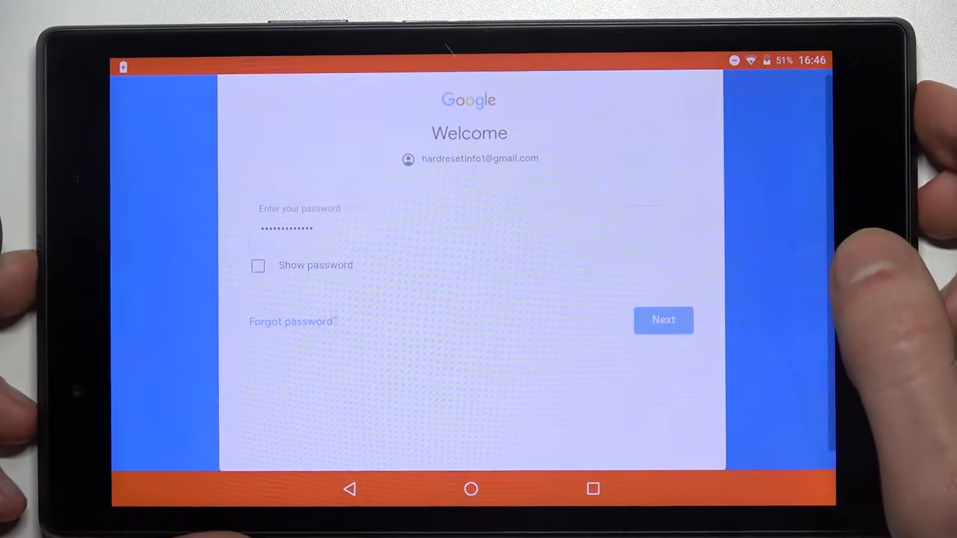
Submit the account password to reach Google's terms of service page.
left_click(664, 320)
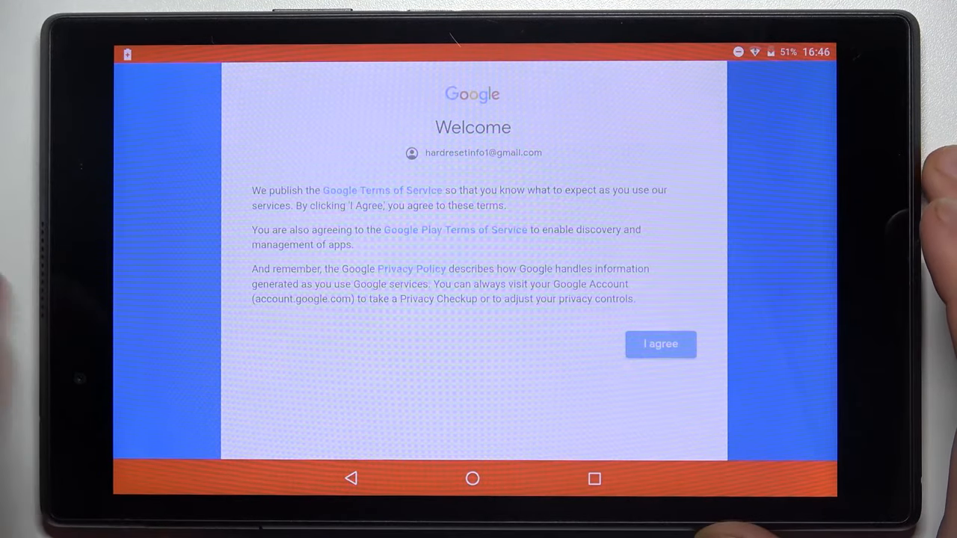
Agree to Google's terms, turn off Back up to Google Drive, and accept.
left_click(661, 344)
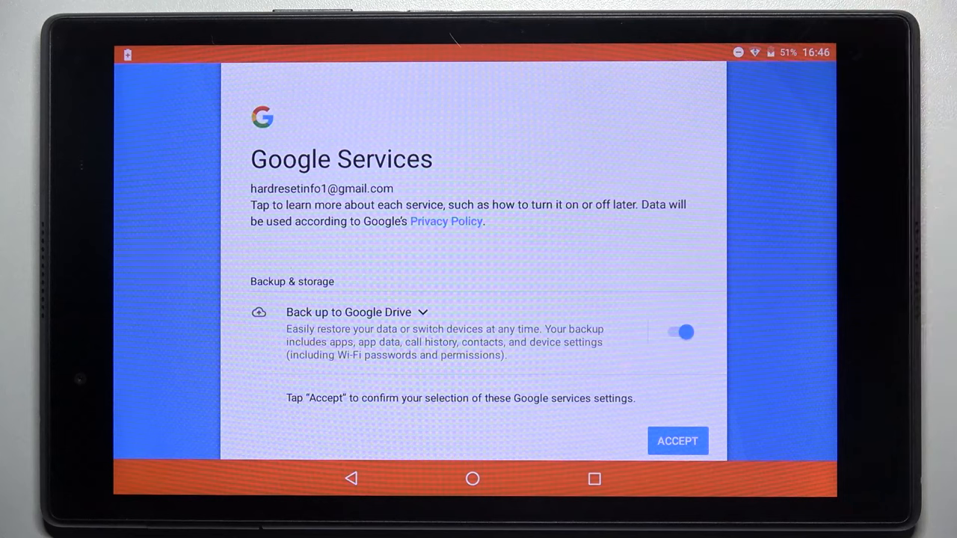
left_click(678, 332)
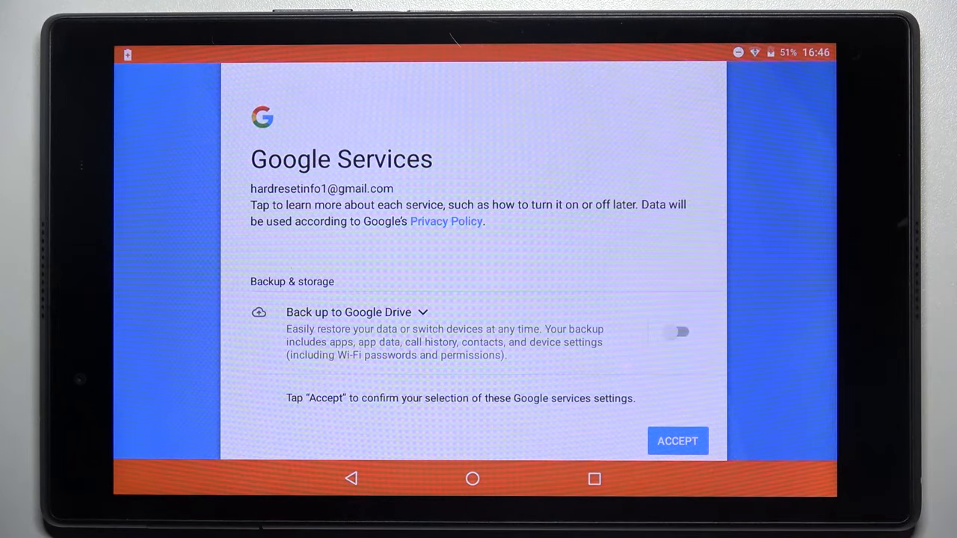
left_click(677, 441)
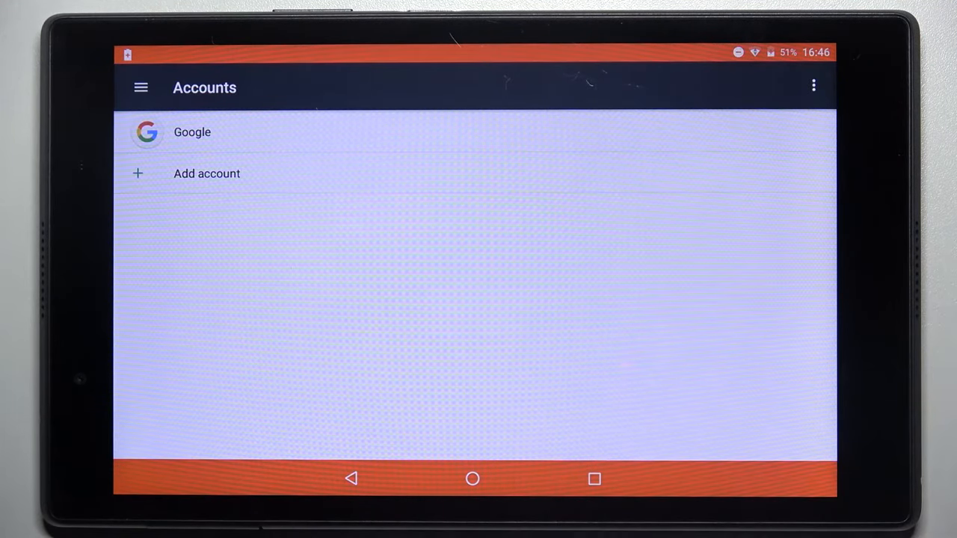